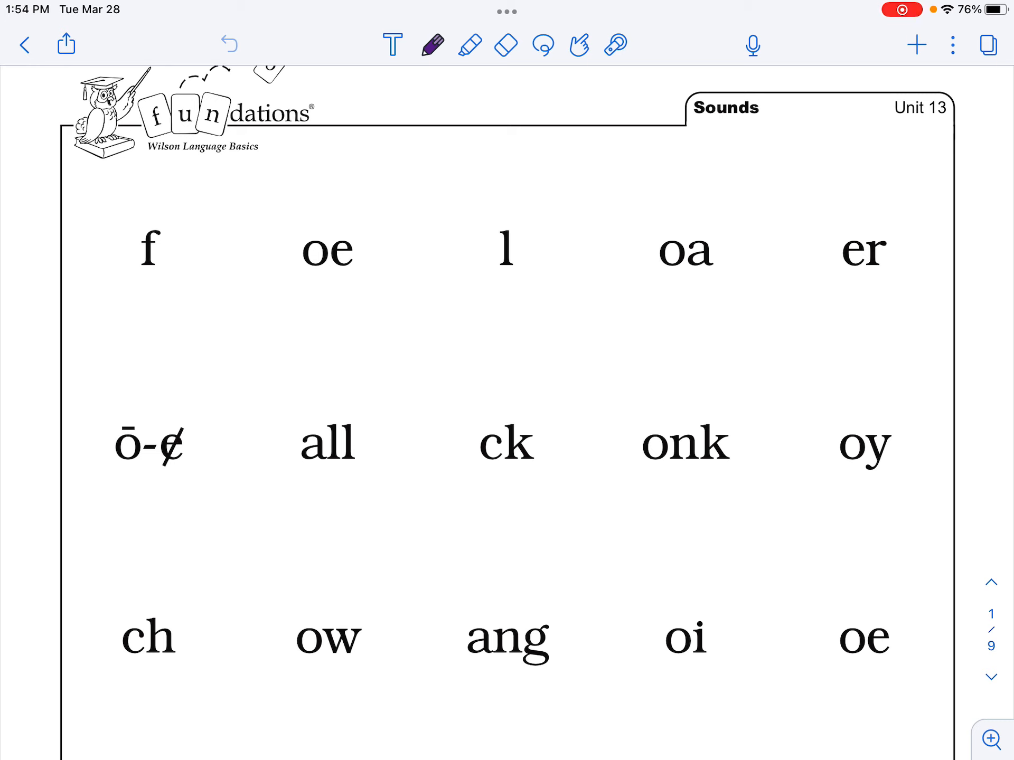
Underline f, oe, l, oa and er in the top row with short purple strokes
left_click_drag(129, 284, 146, 283)
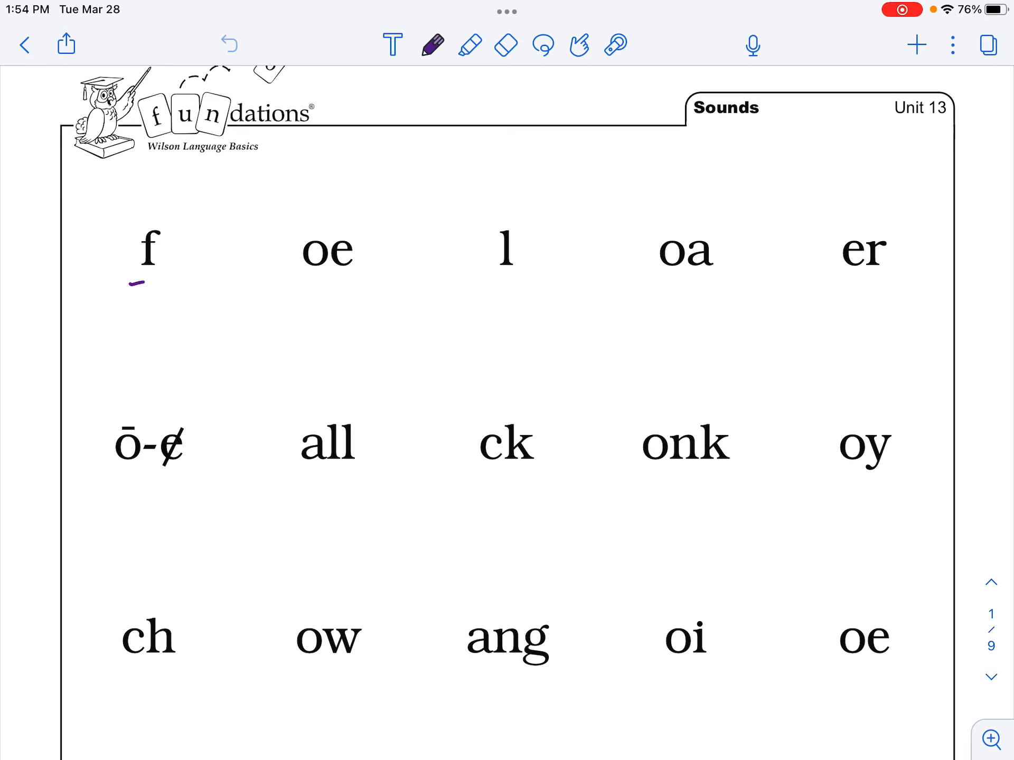
left_click_drag(133, 283, 165, 281)
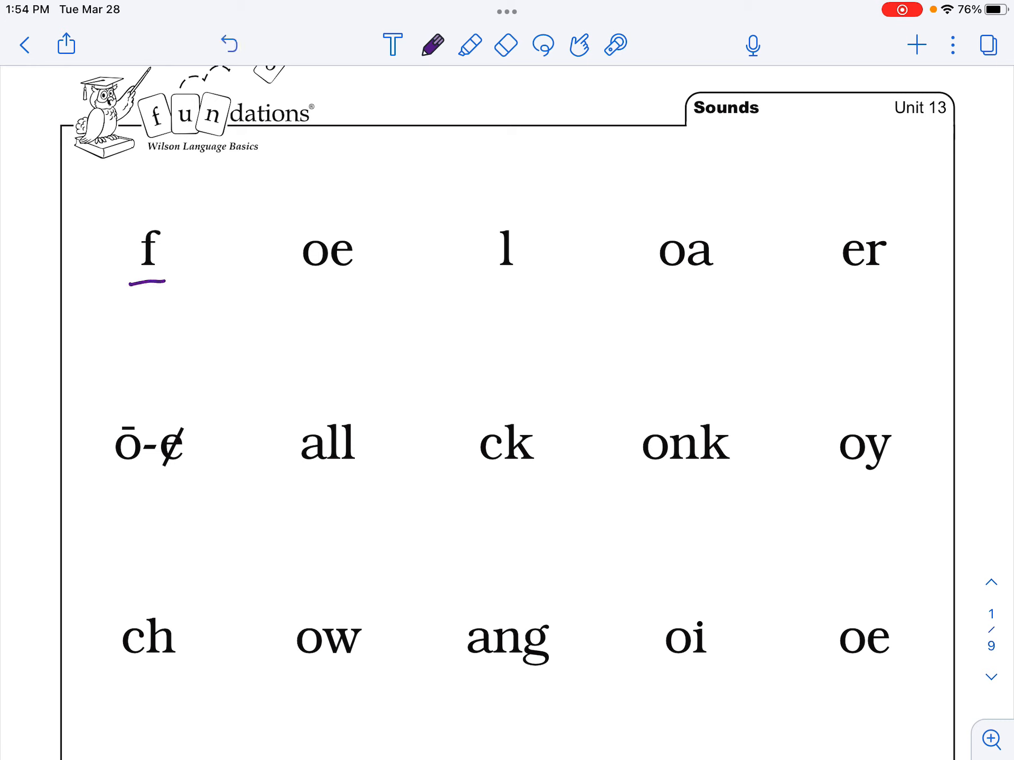
left_click_drag(303, 283, 374, 281)
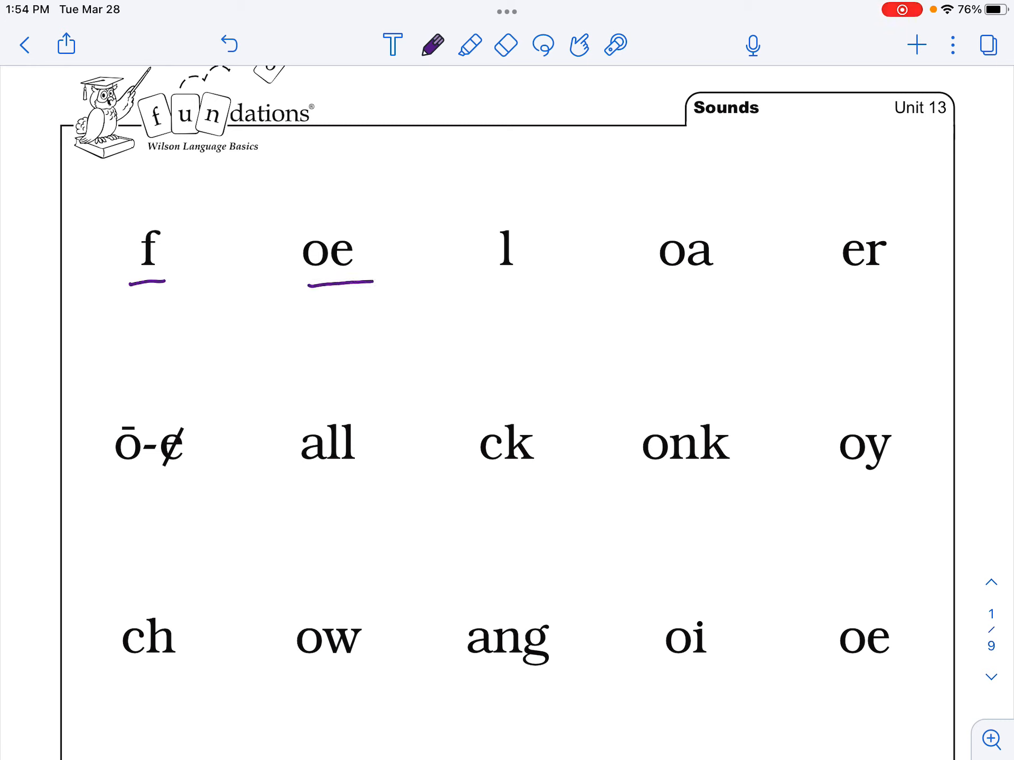
left_click(481, 288)
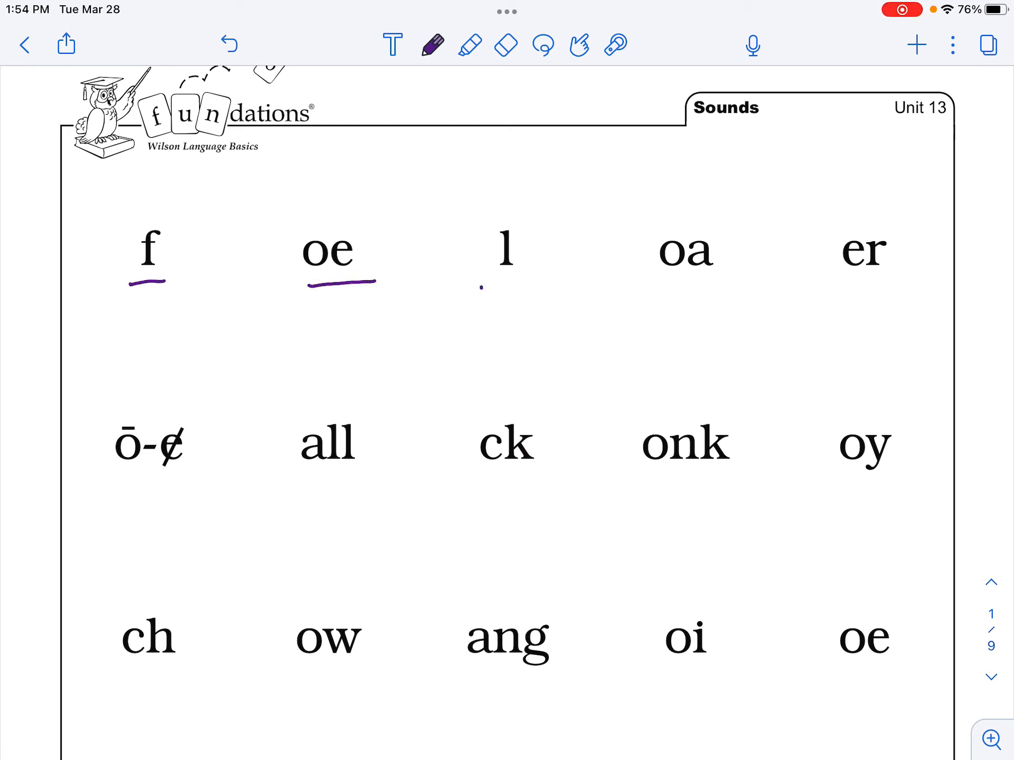
left_click_drag(482, 288, 534, 287)
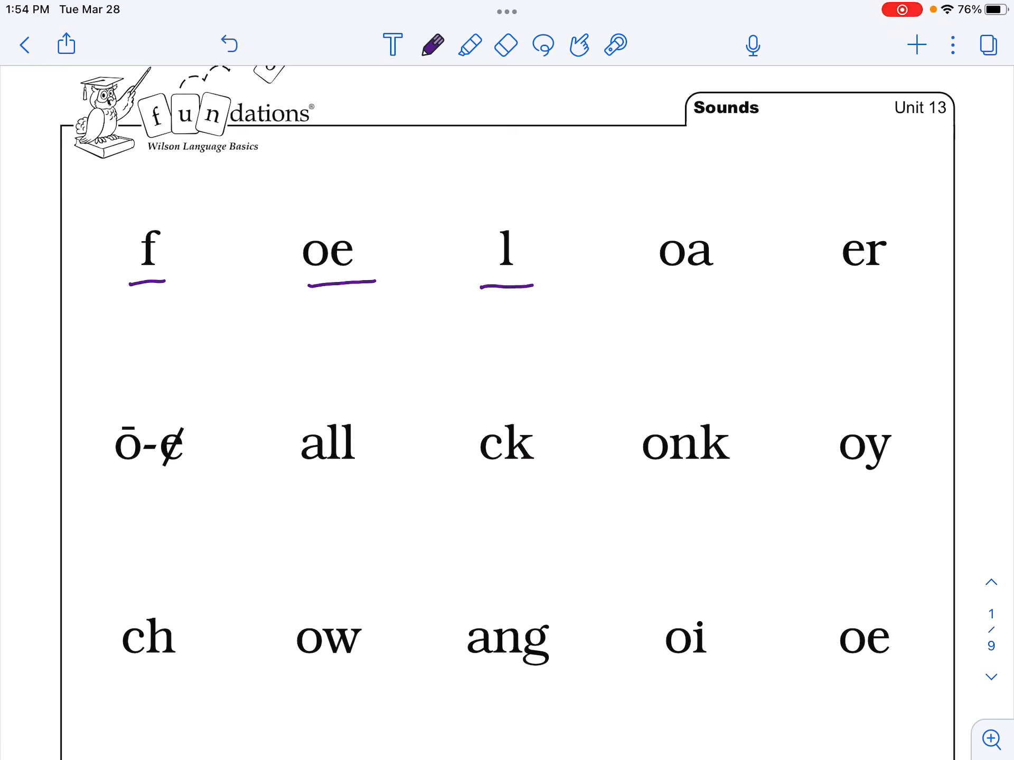
left_click_drag(657, 283, 716, 281)
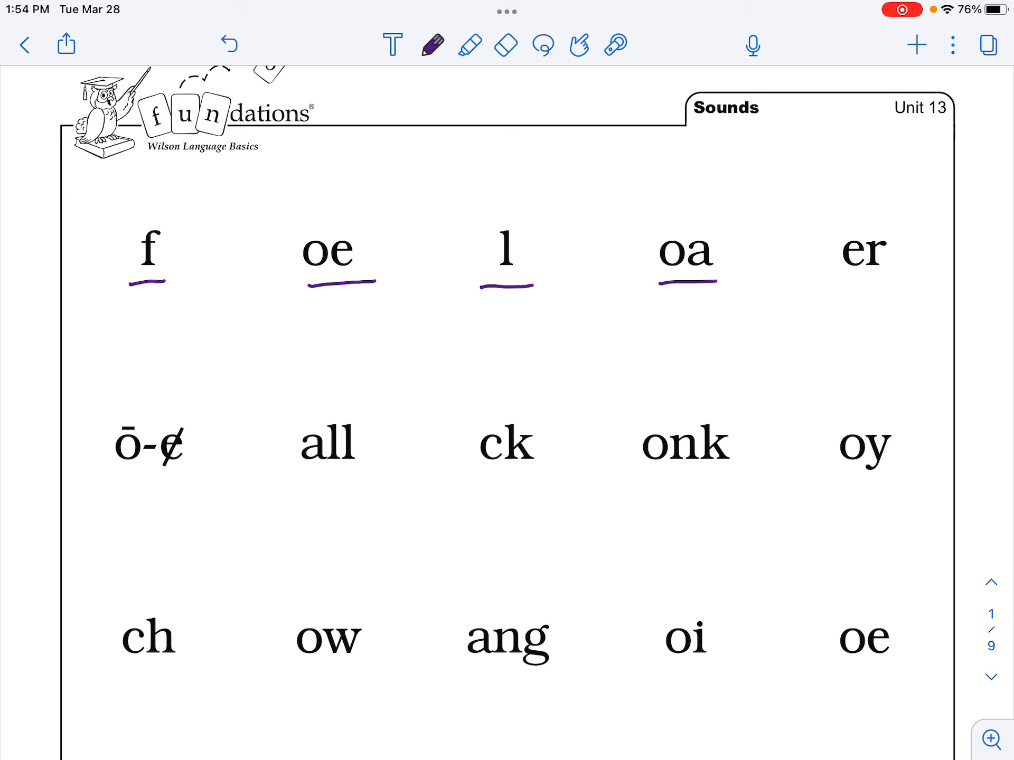
left_click_drag(844, 283, 882, 283)
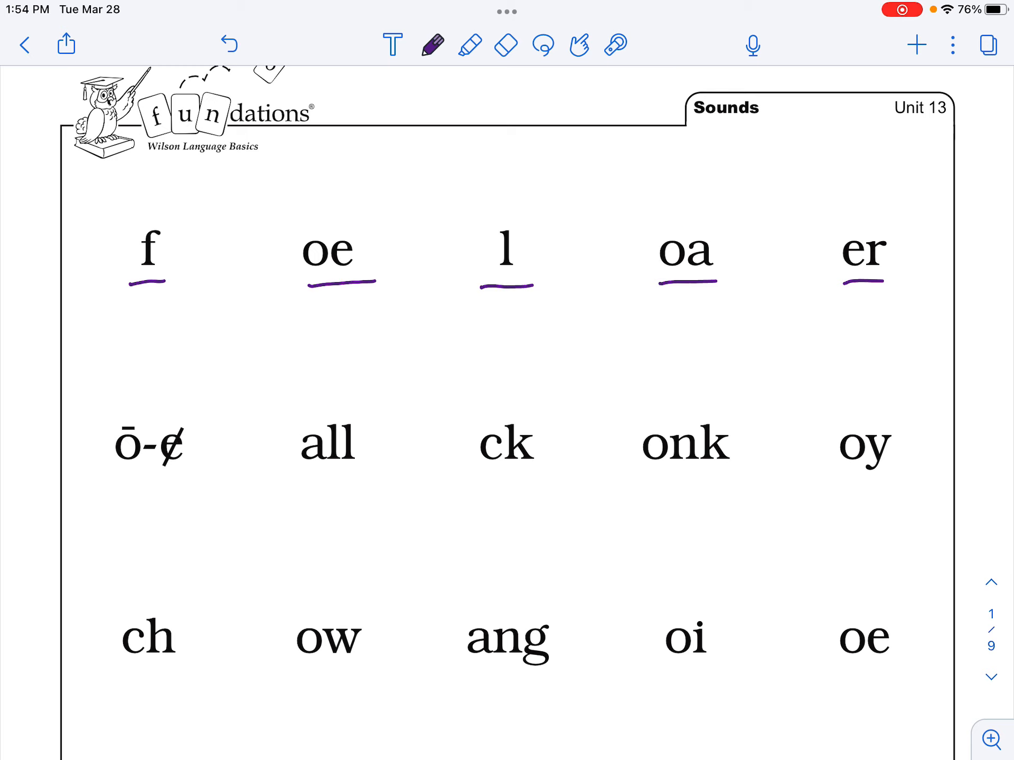
Underline ō-e, all, ck, onk and oy in the second row with purple strokes
scroll("down", 3)
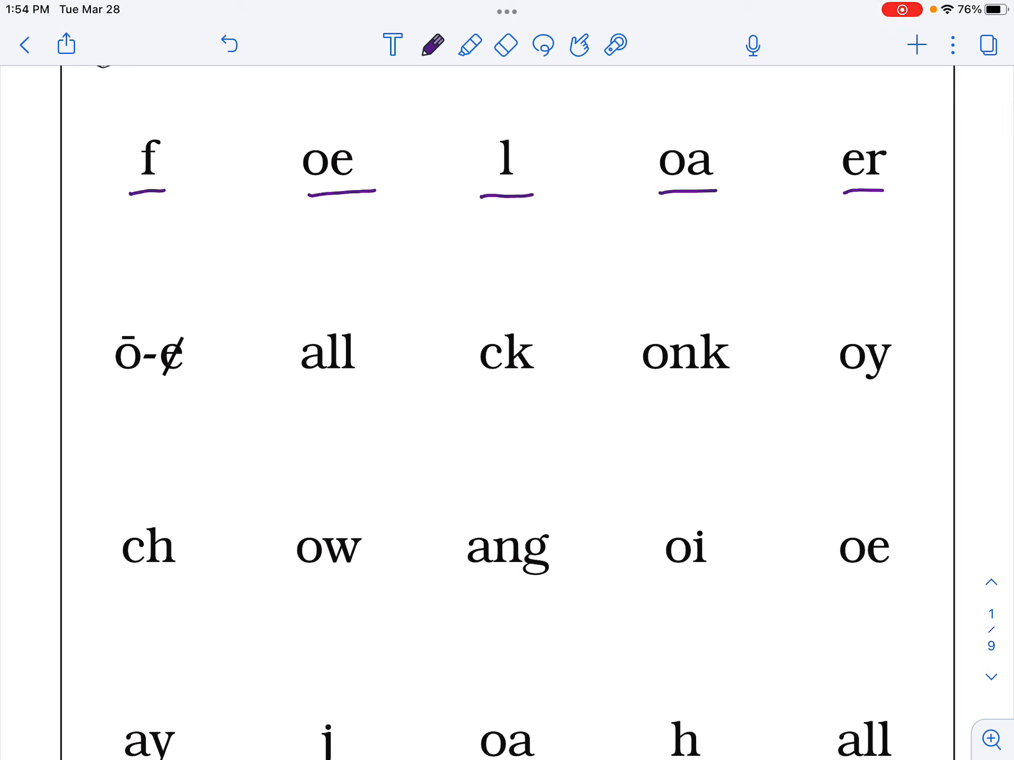
left_click(116, 394)
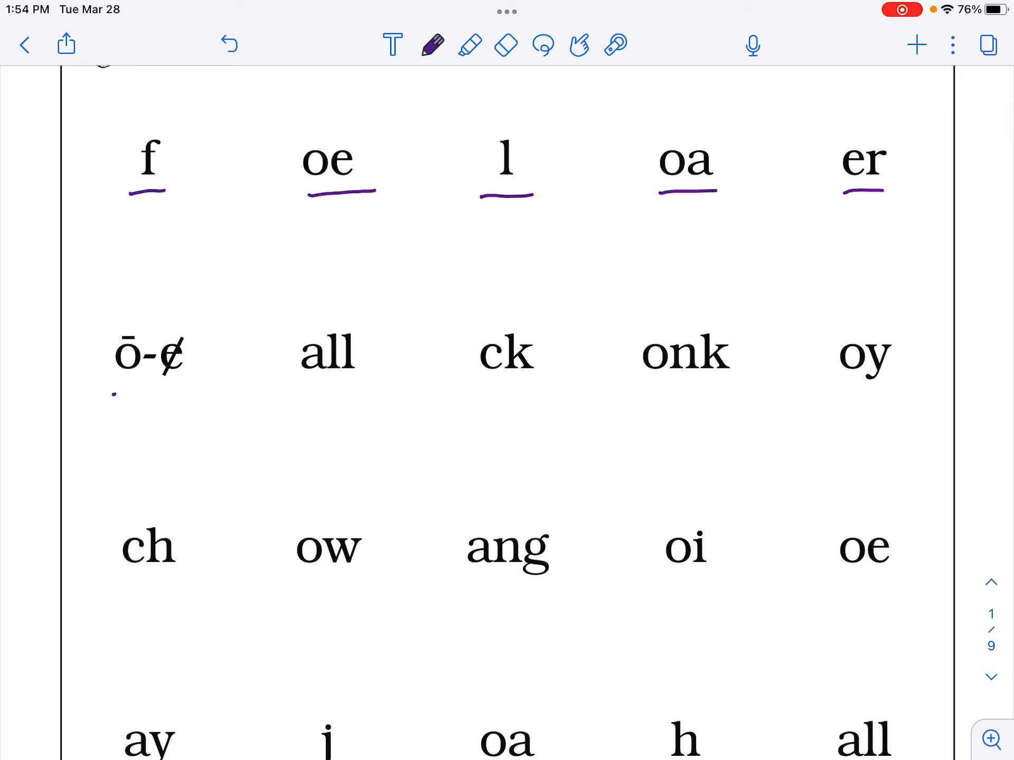
left_click_drag(116, 394, 194, 391)
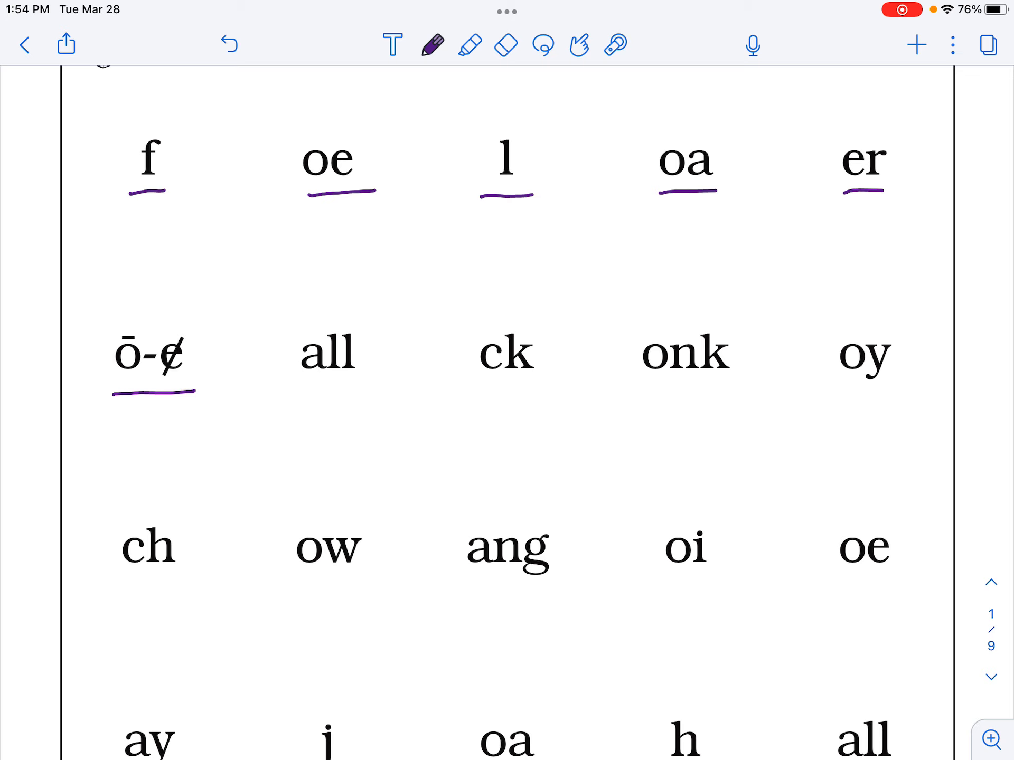
left_click(298, 391)
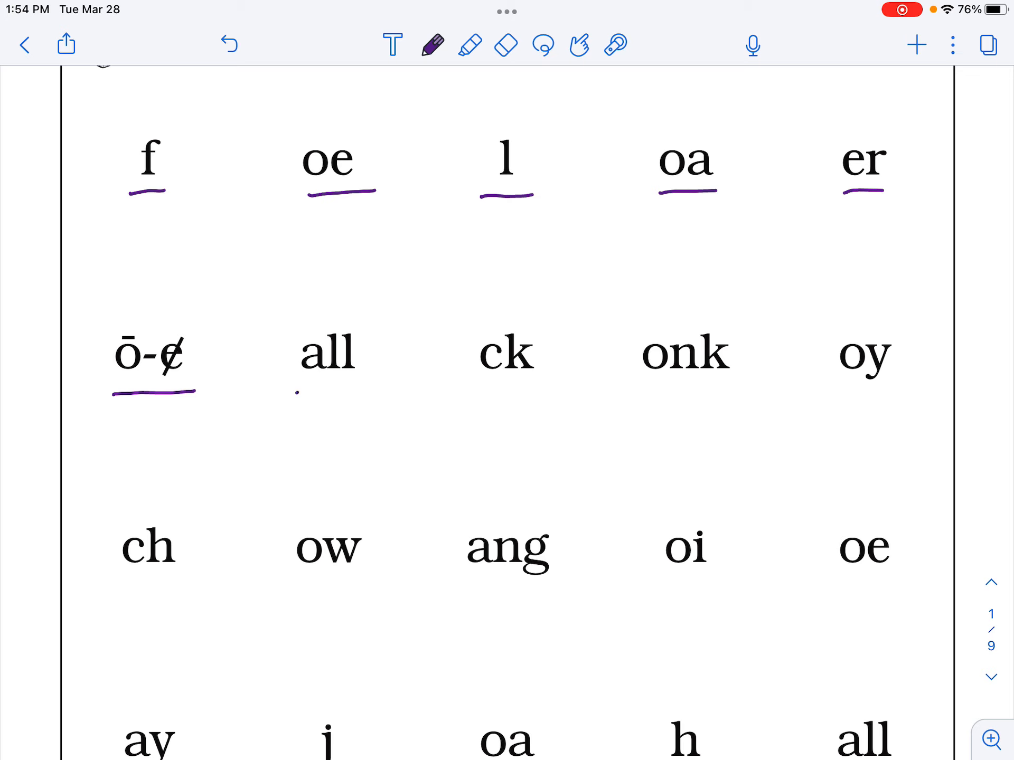
left_click_drag(301, 391, 353, 391)
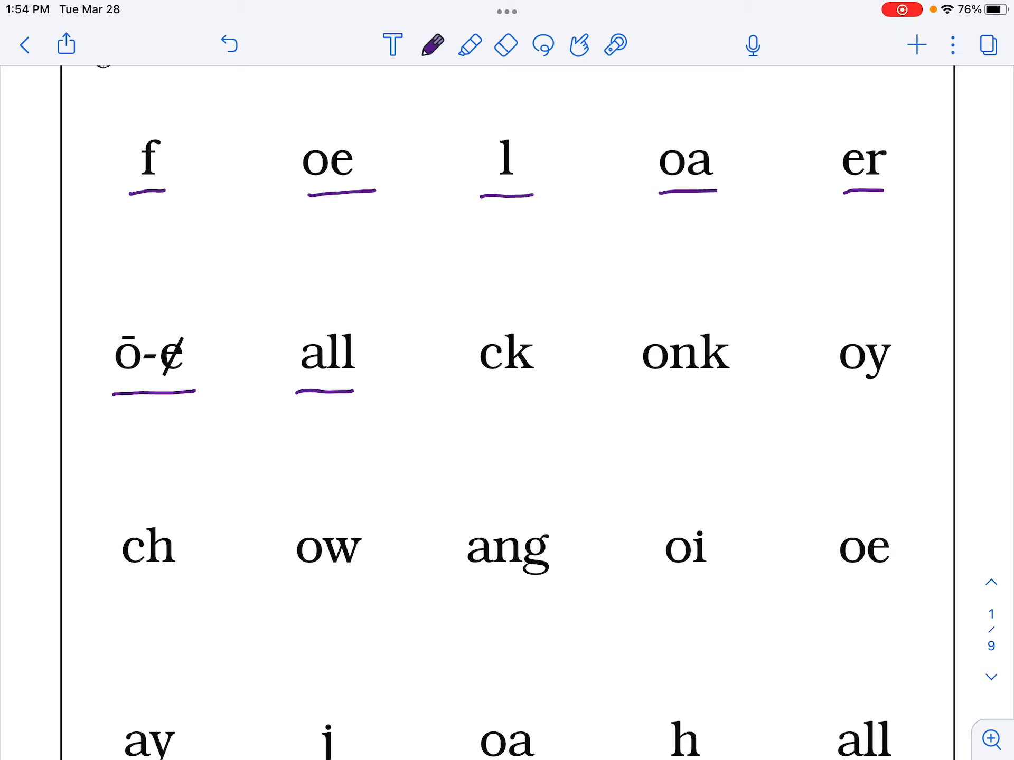
left_click_drag(478, 390, 543, 387)
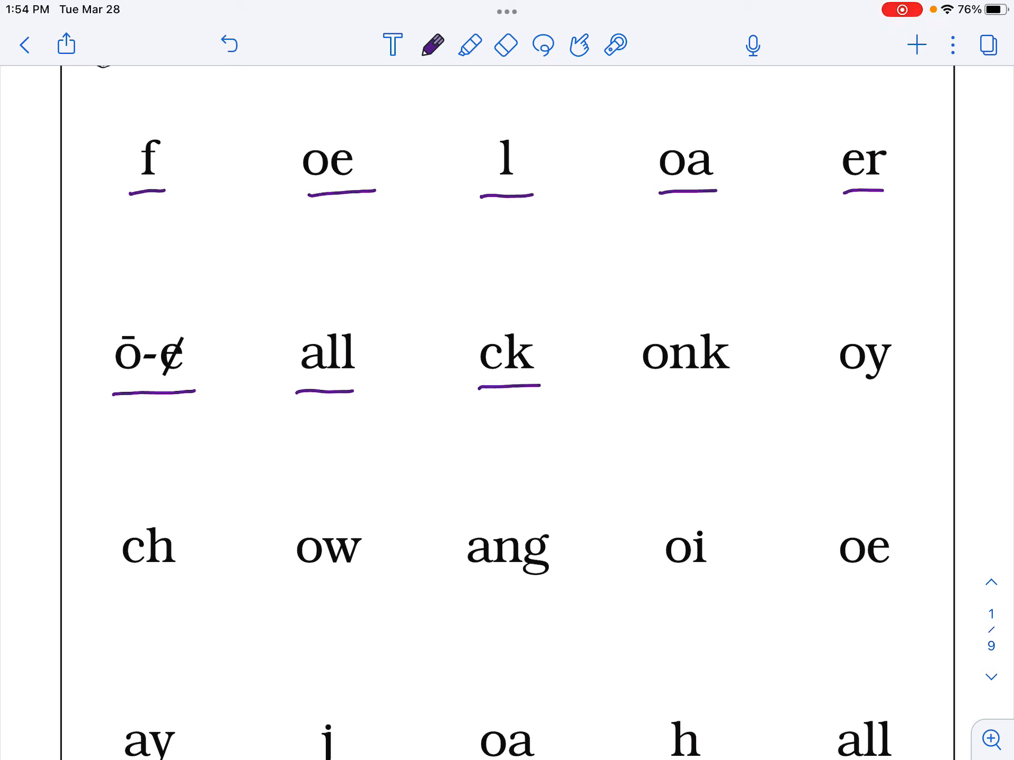
left_click_drag(640, 382, 655, 382)
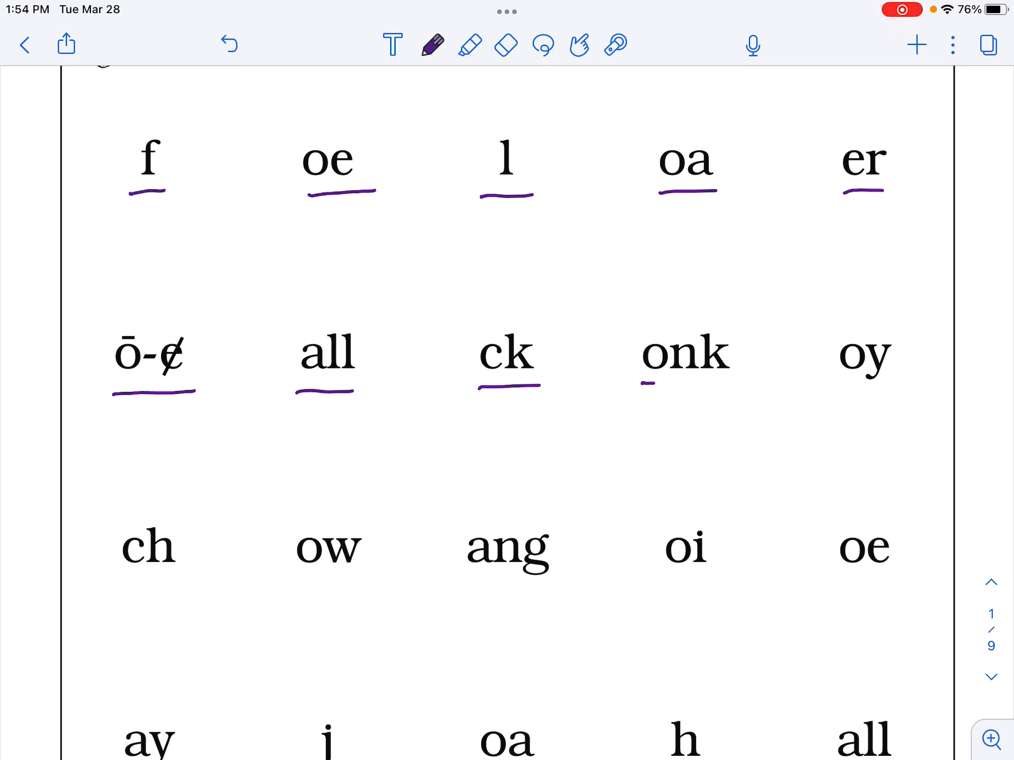
left_click_drag(643, 384, 737, 383)
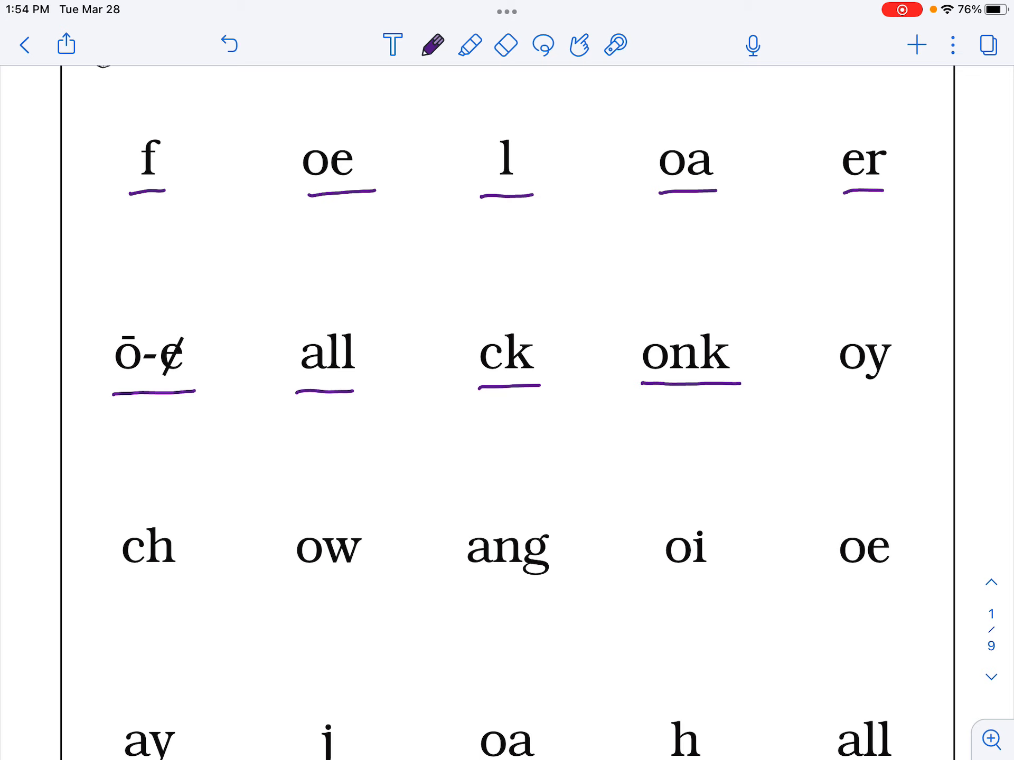
left_click_drag(838, 388, 892, 386)
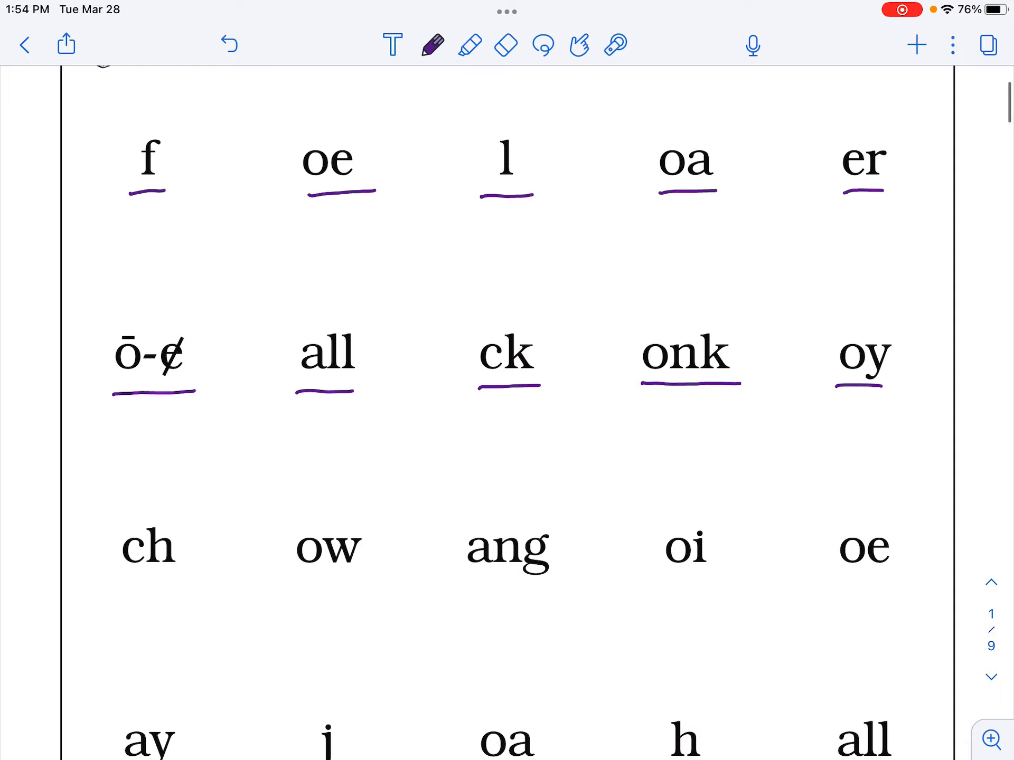
Underline ch, ow, ang, oi and oe in the third row with purple strokes
scroll("down", 3)
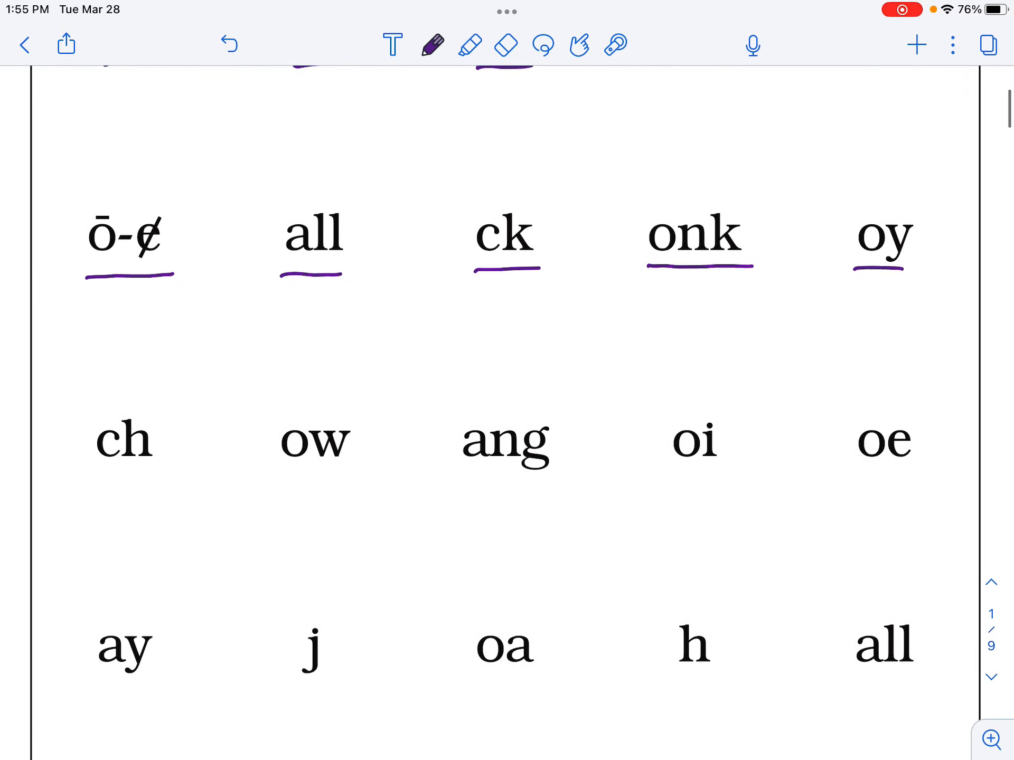
left_click_drag(94, 477, 129, 478)
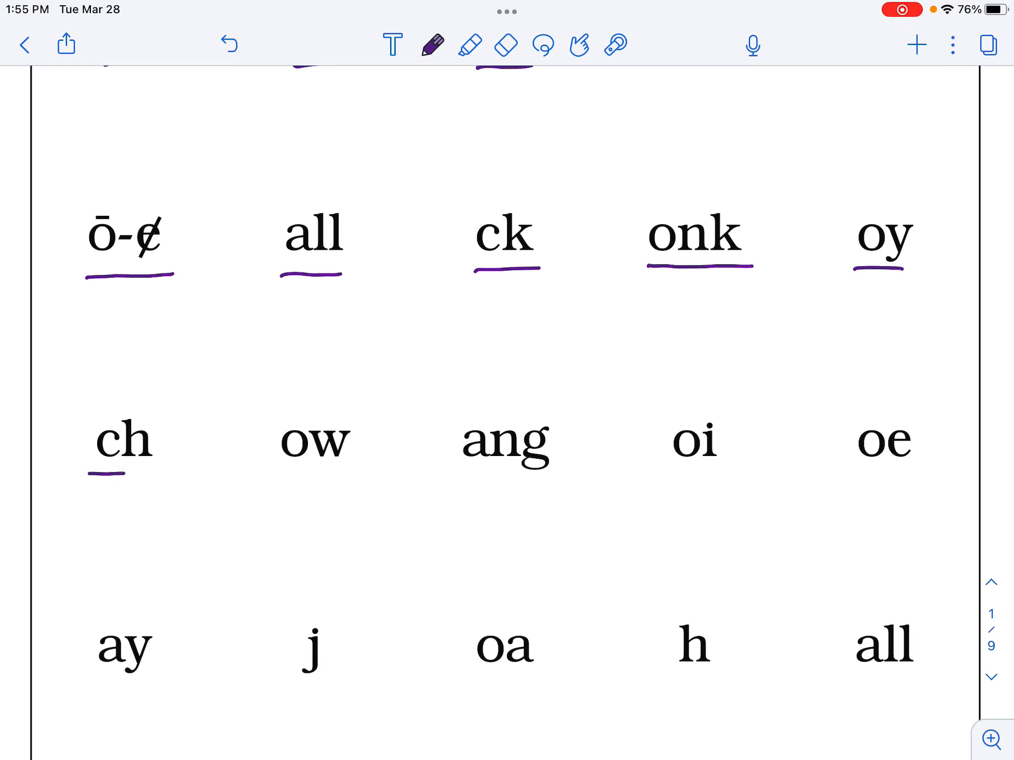
left_click_drag(98, 473, 155, 469)
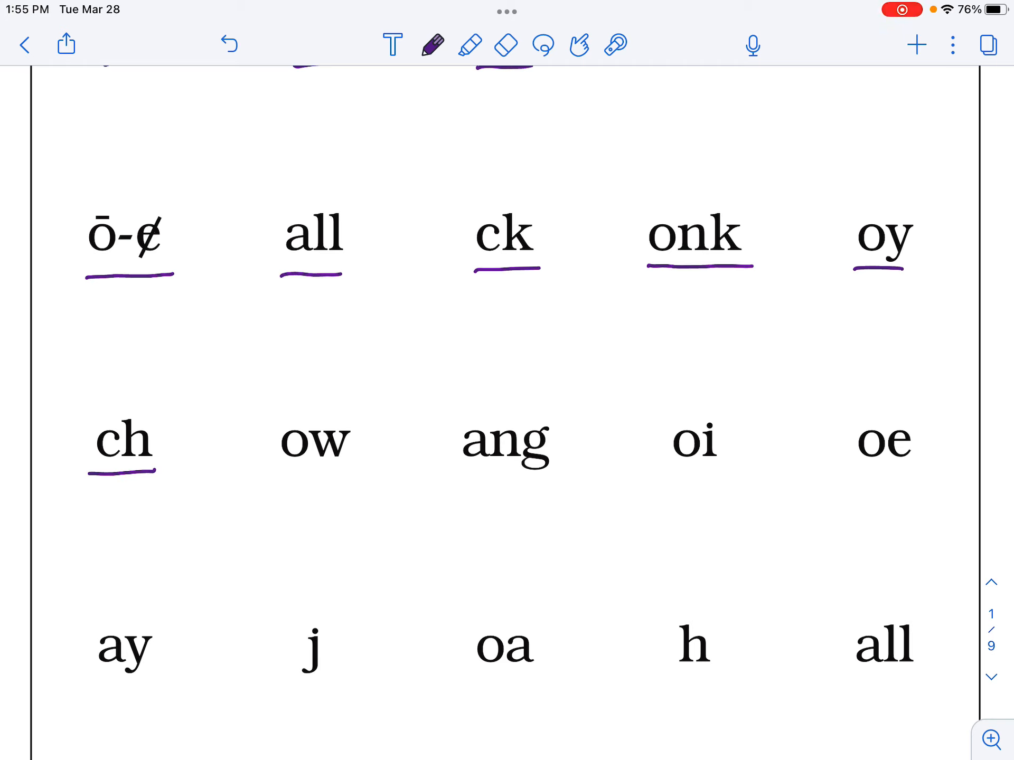
left_click_drag(284, 478, 320, 477)
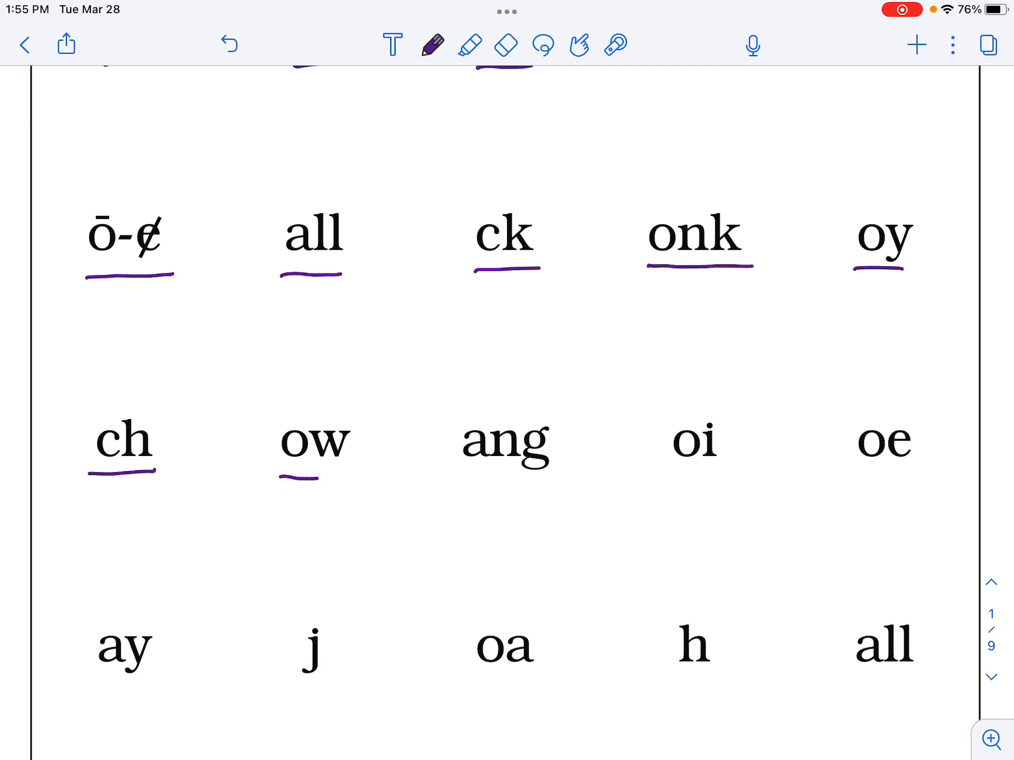
left_click_drag(284, 478, 342, 477)
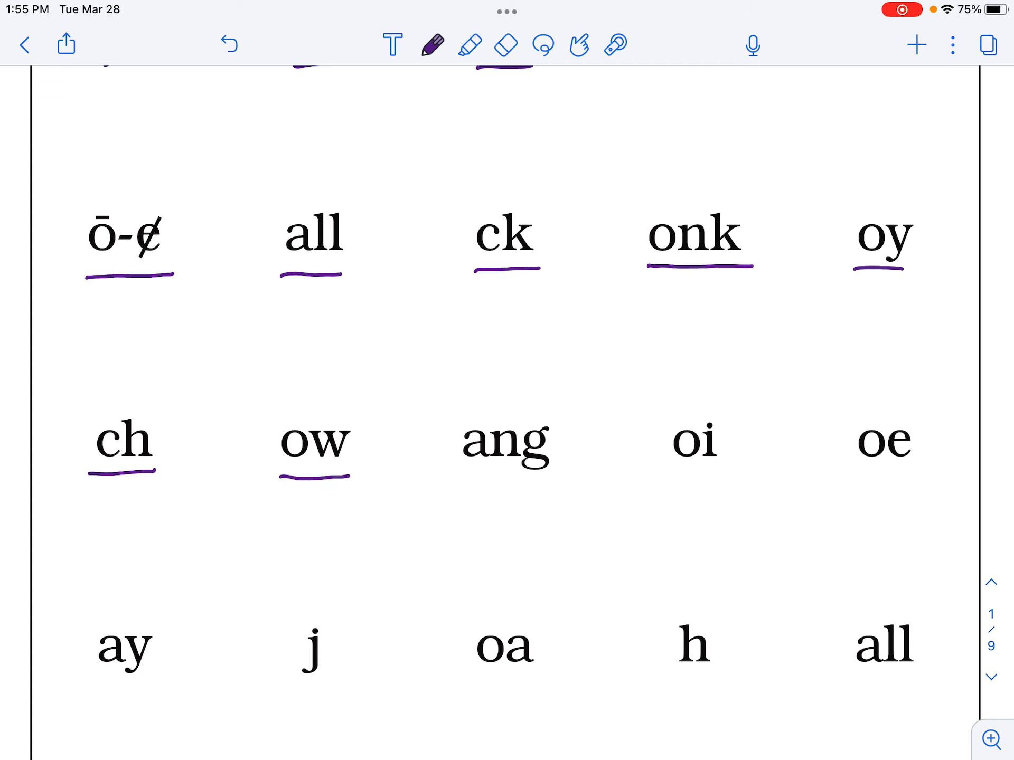
left_click_drag(460, 482, 551, 481)
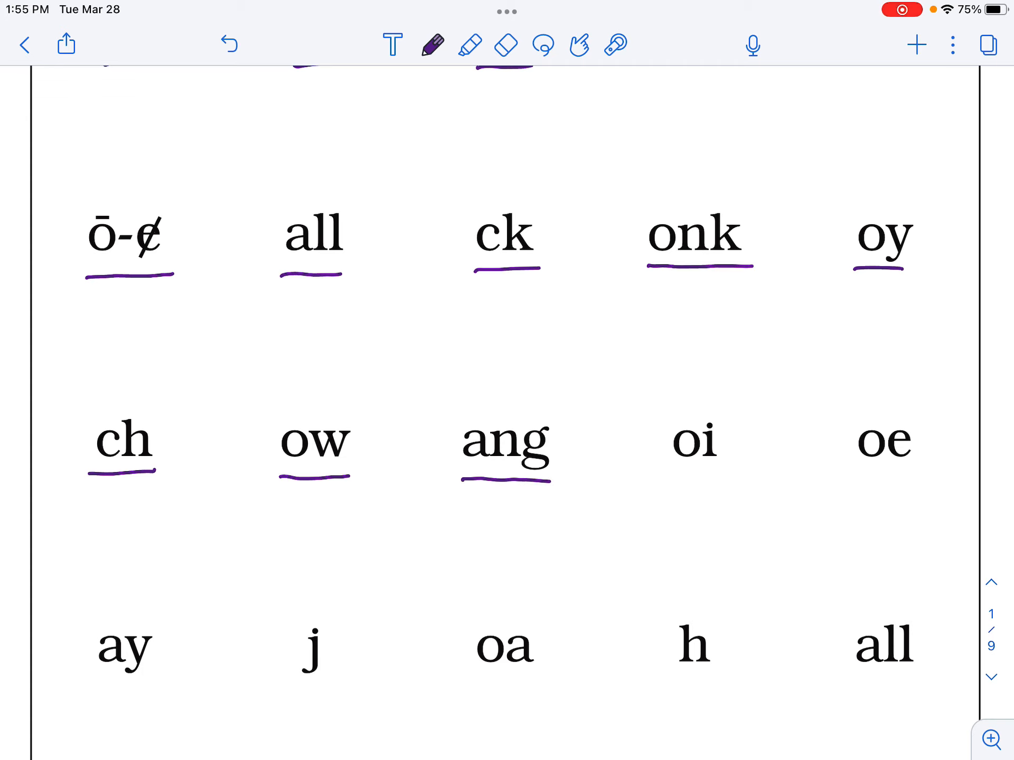
left_click_drag(663, 479, 682, 478)
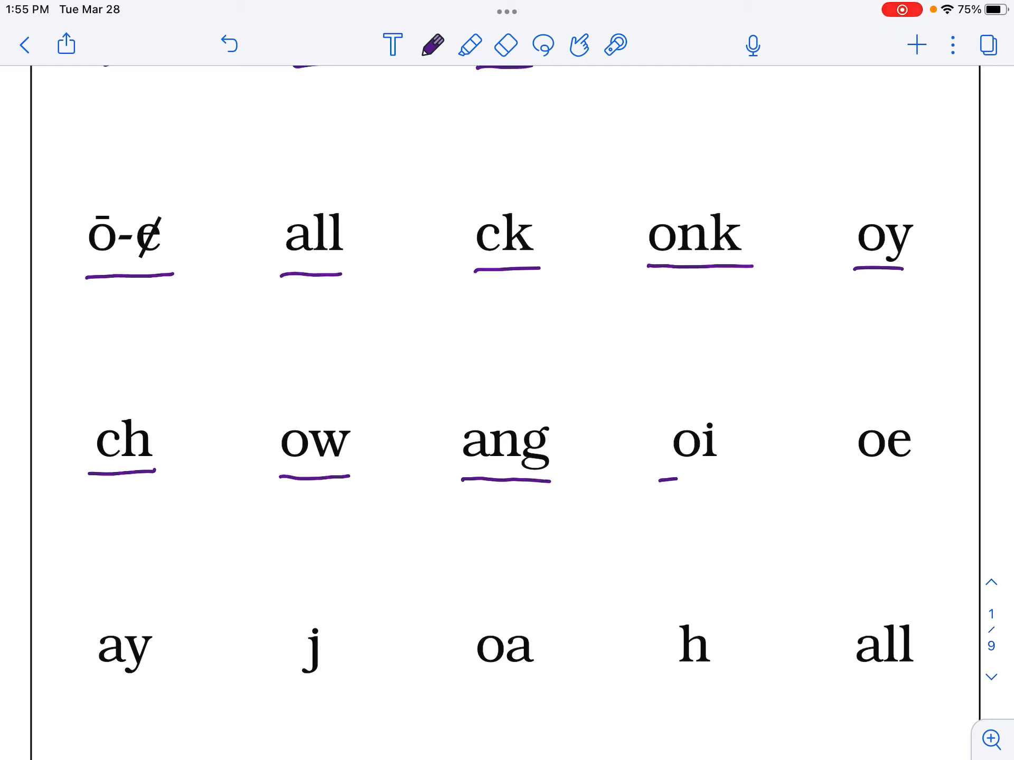
left_click_drag(659, 480, 731, 480)
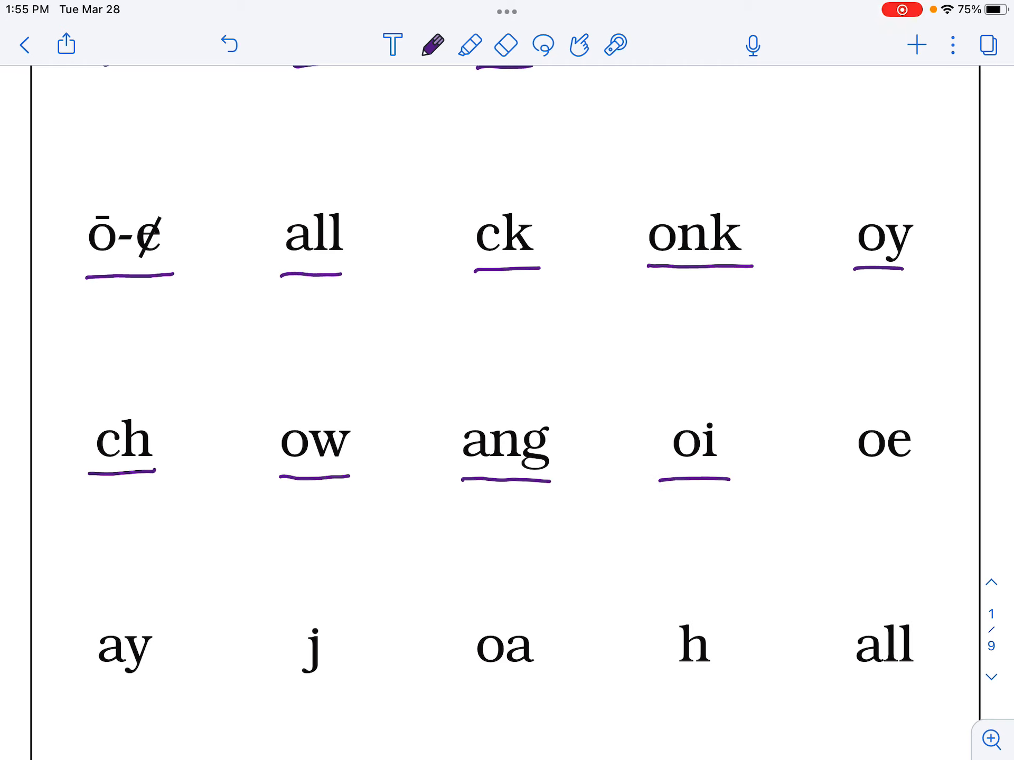
left_click_drag(857, 475, 912, 475)
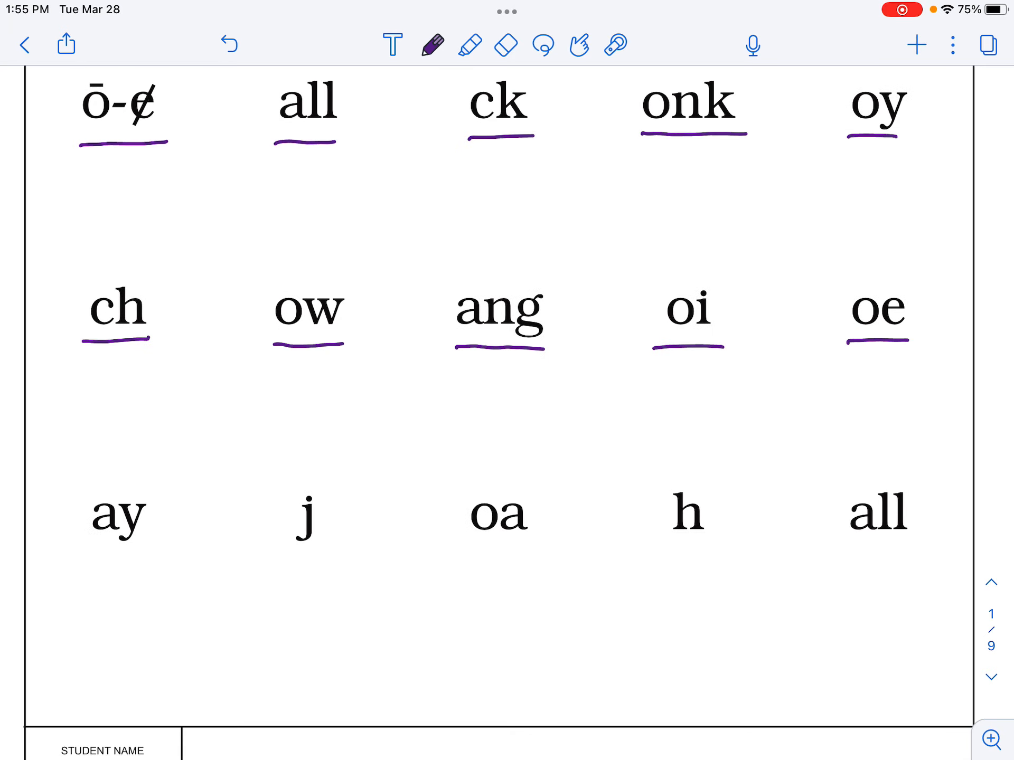
Underline ay, j, oa, h and all in the fourth row with purple strokes
left_click_drag(88, 556, 142, 554)
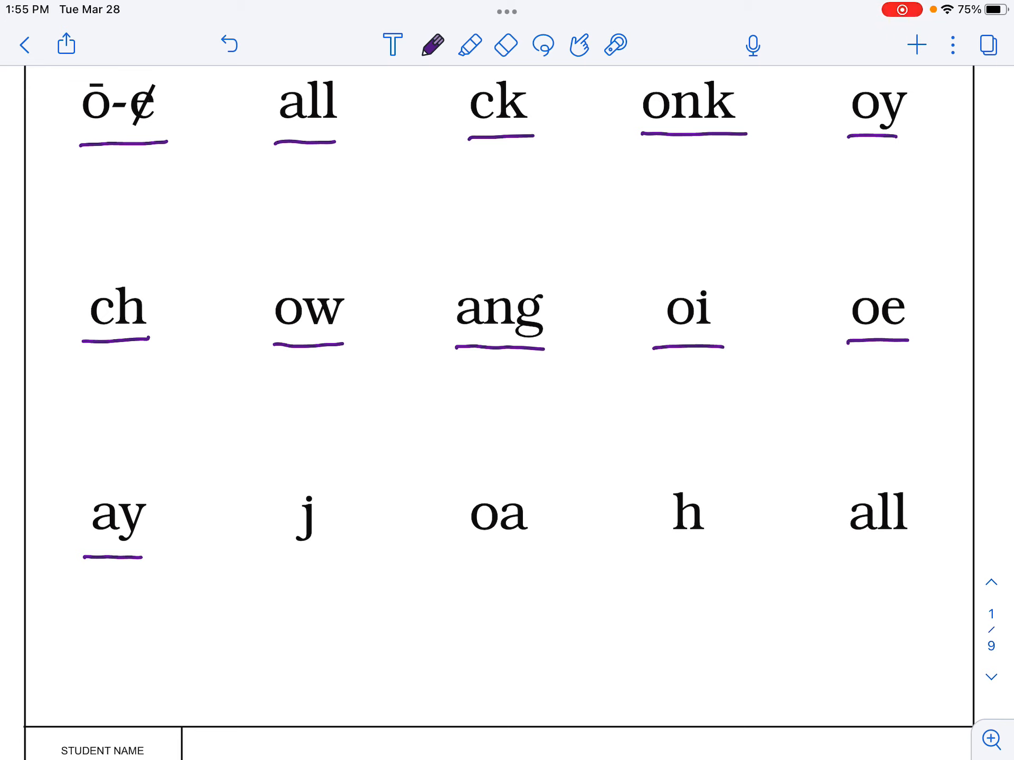
left_click_drag(298, 564, 329, 564)
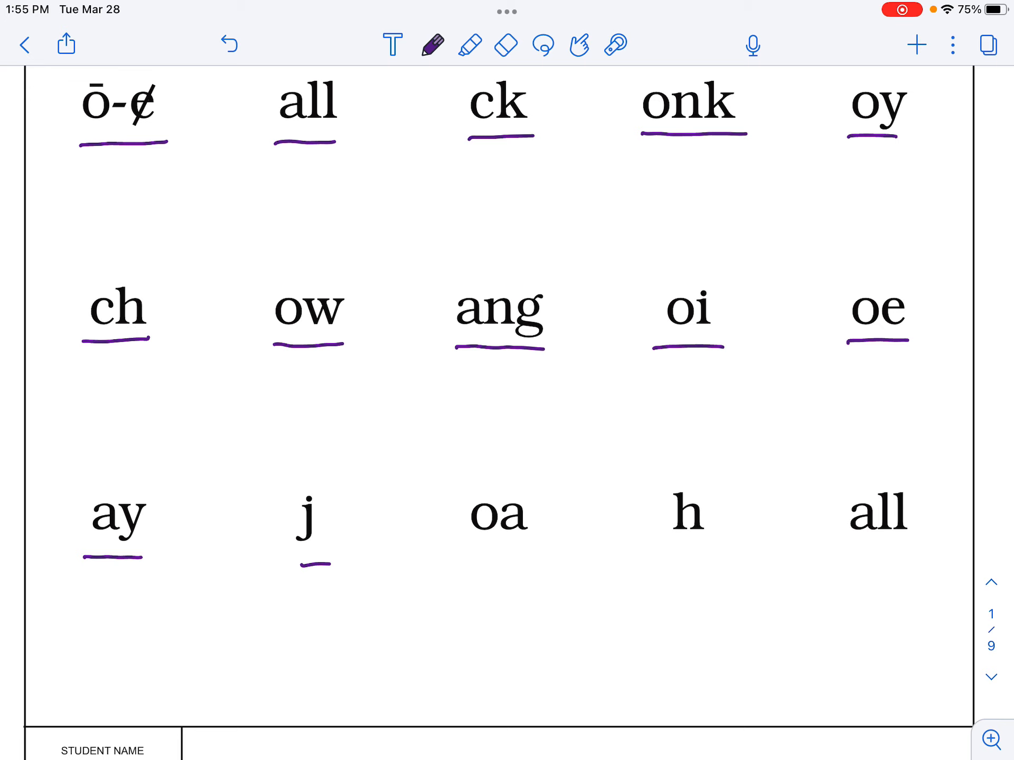
left_click_drag(465, 549, 527, 549)
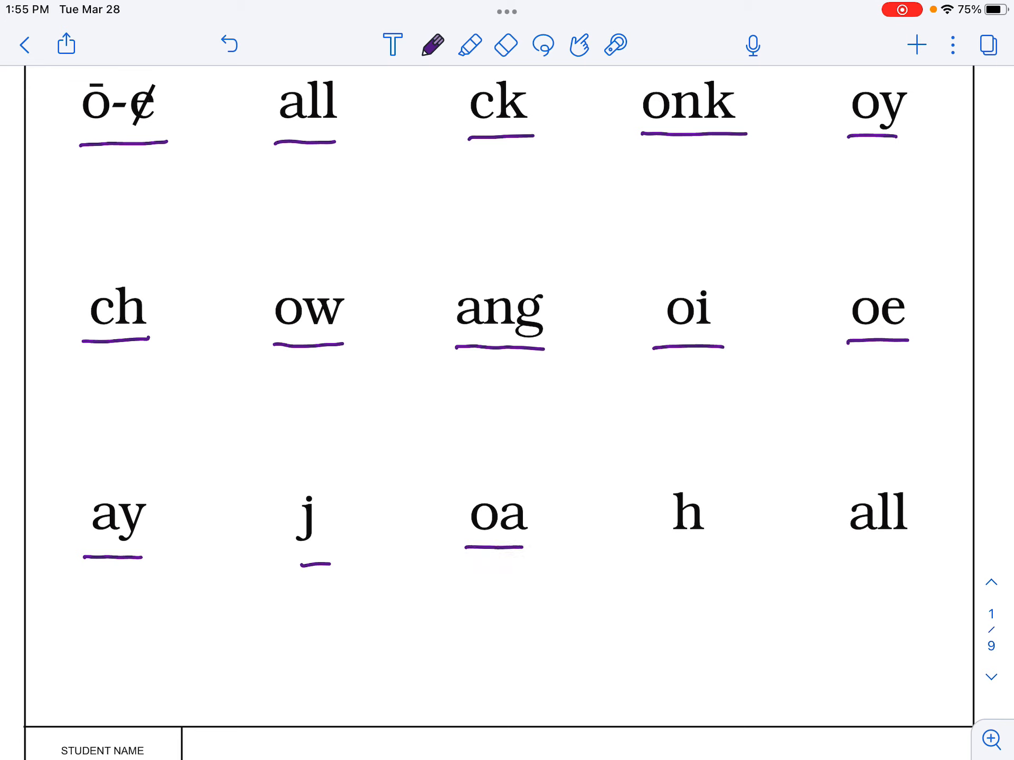
left_click(666, 552)
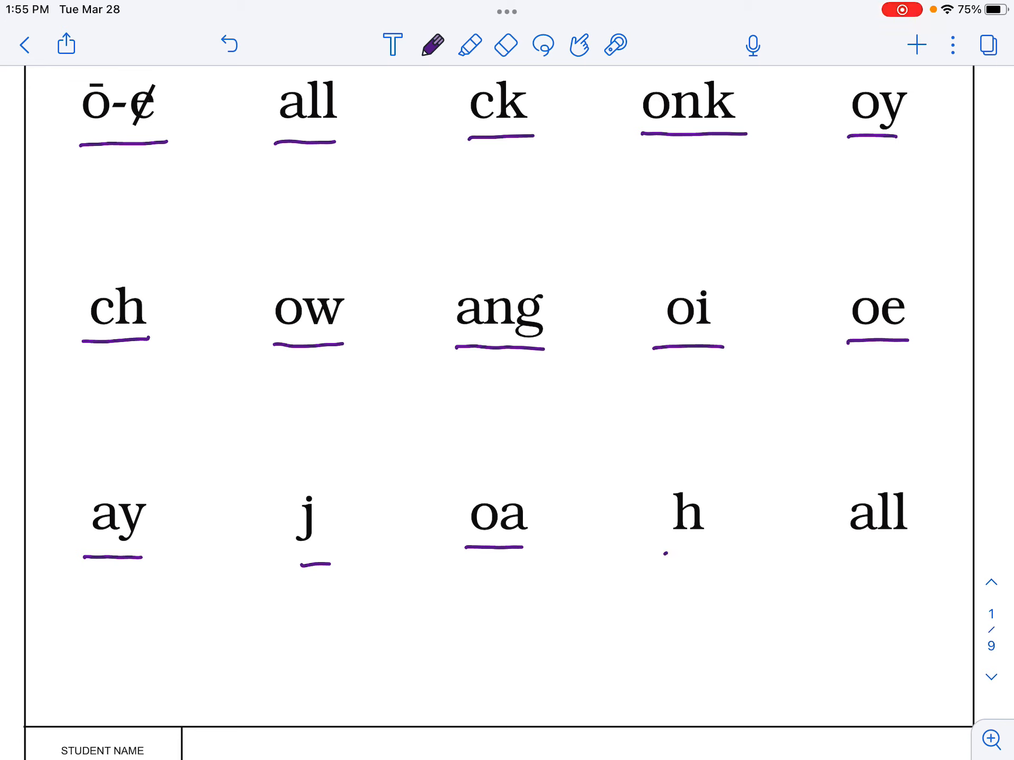
left_click_drag(663, 555, 704, 554)
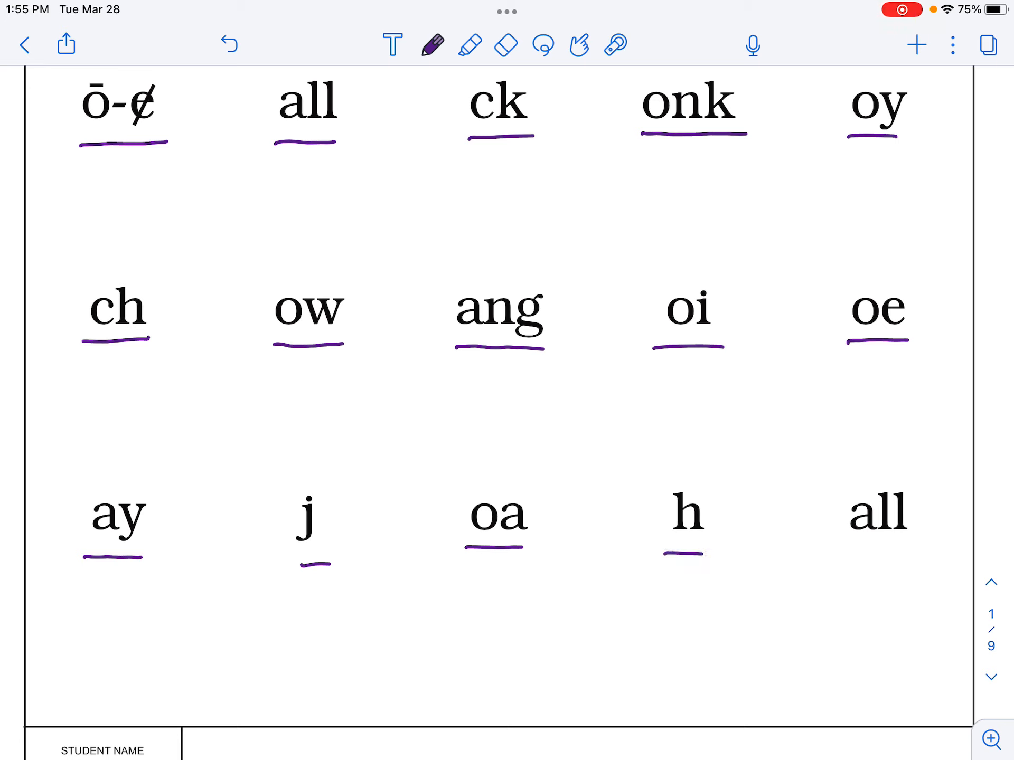
left_click_drag(842, 548, 914, 546)
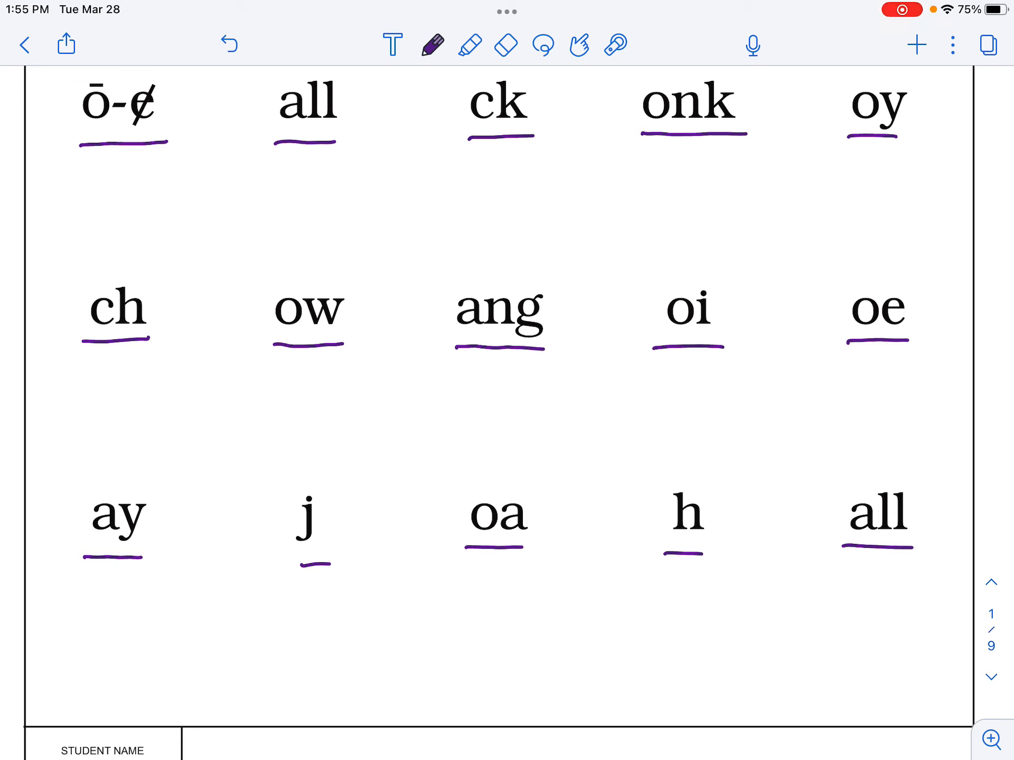